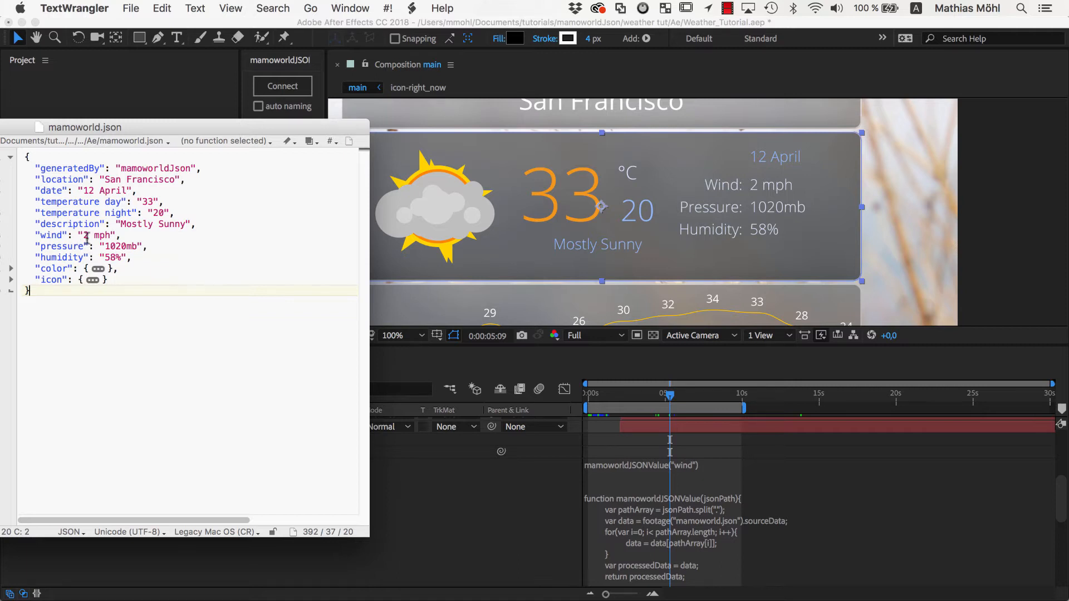
# Select the wind value in mamoworld.json so its " mph" unit can be removed, leaving "2".
pyautogui.doubleClick(101, 235)
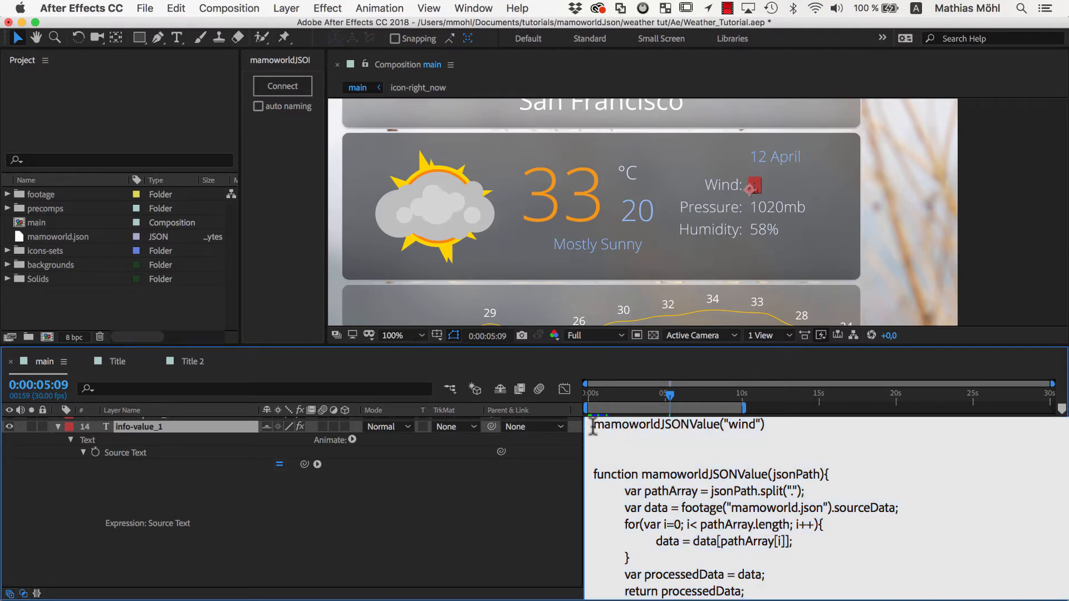
# Select the mamoworldJSONValue("wind") line in info-value_1's Source Text expression.
pyautogui.tripleClick(678, 424)
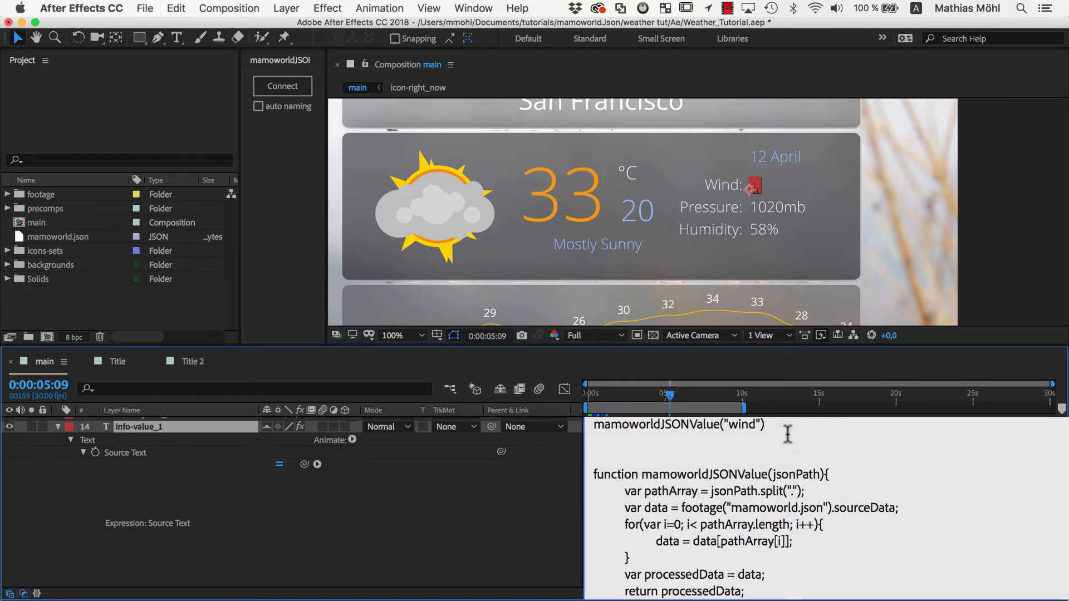
# Append + "mph" to the wind expression so the card reads Wind: 2mph.
pyautogui.write('+')
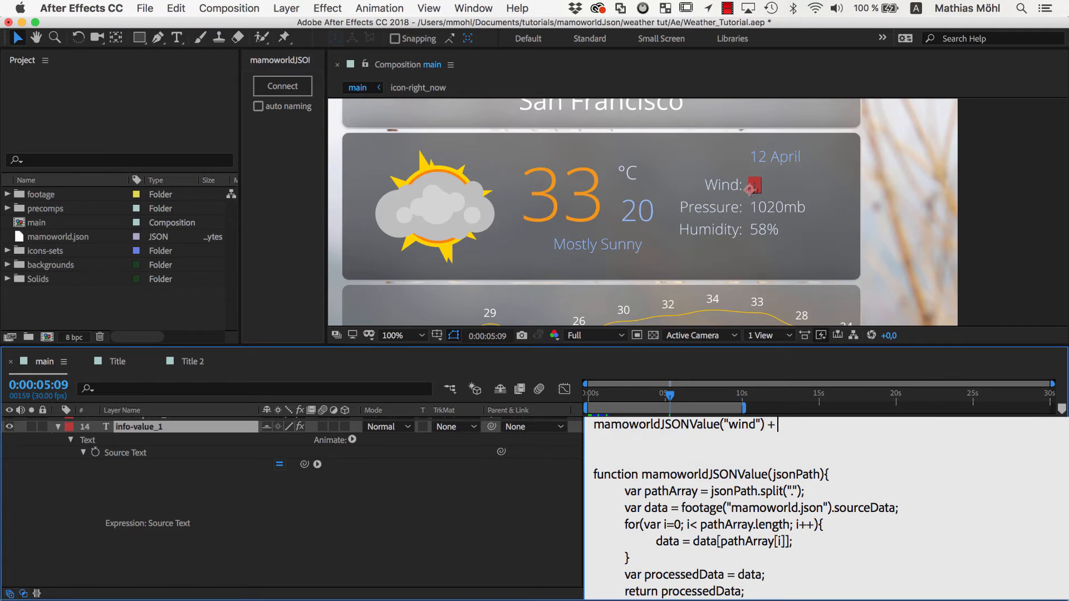
pyautogui.write('"m')
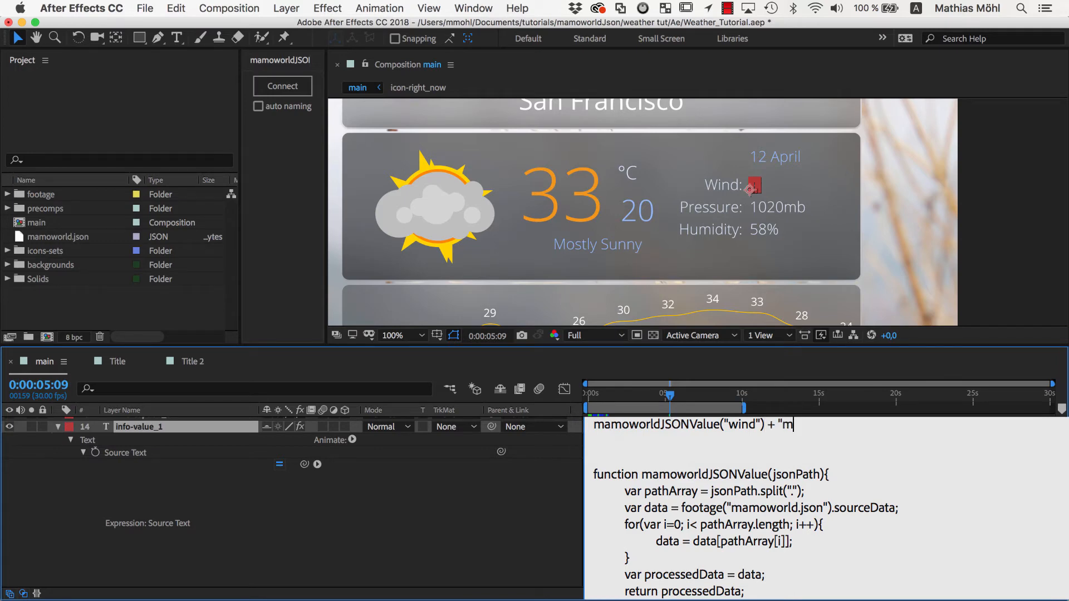
pyautogui.write('ph"')
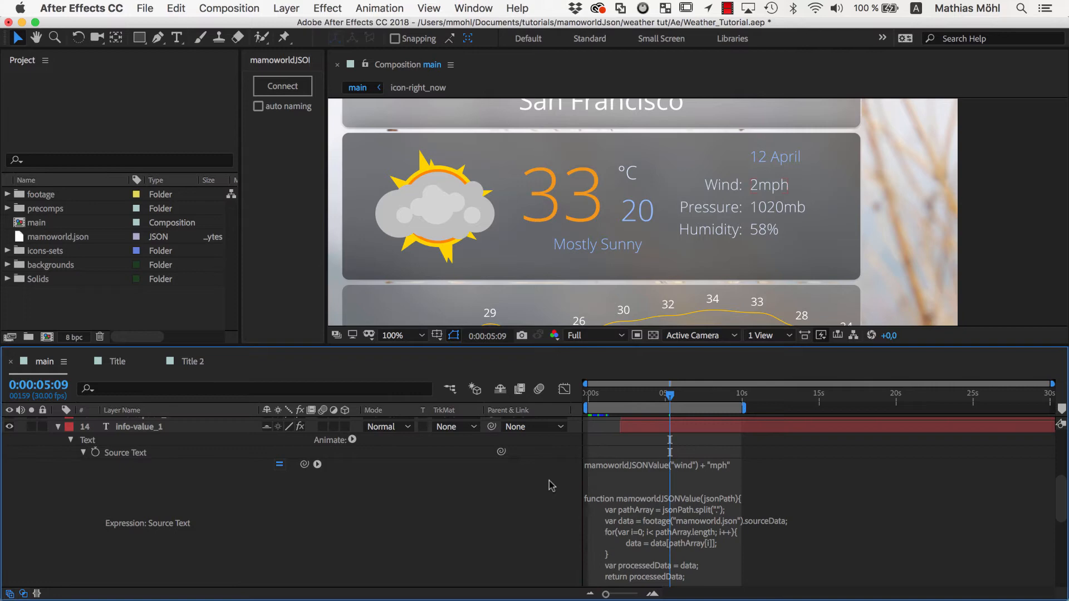
pyautogui.moveTo(770, 186)
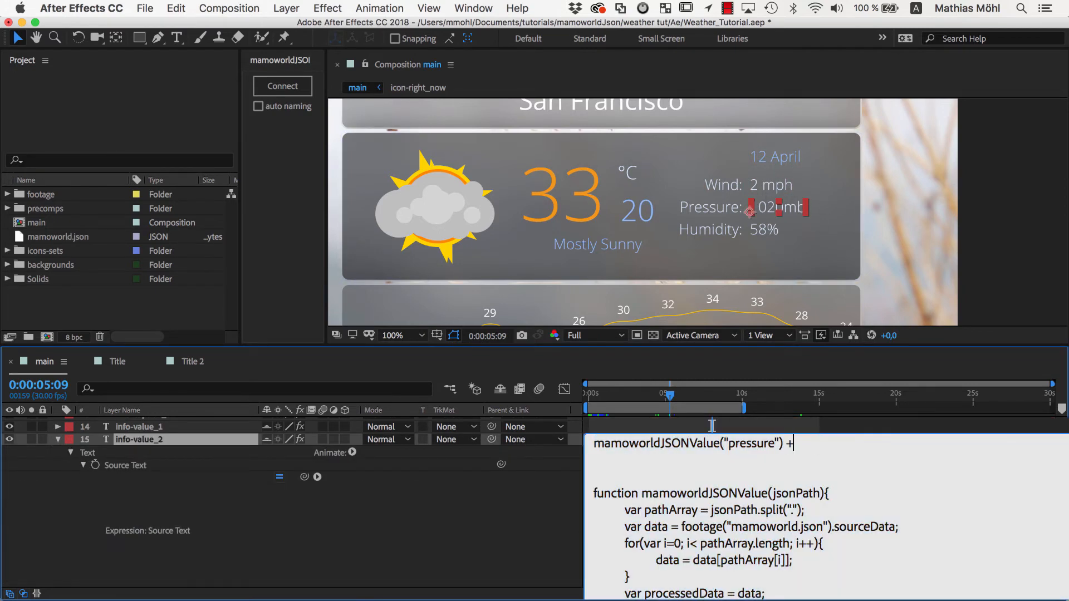
# Append "mb" to the pressure expression and "%" to humidity, showing 1020mb and 58%.
pyautogui.write('"mb"')
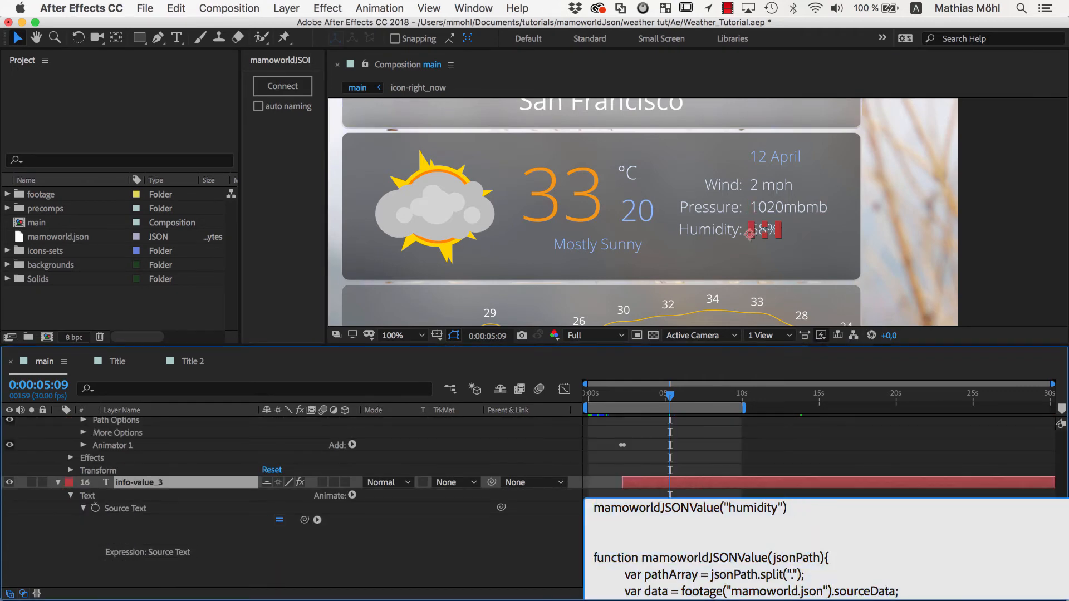
pyautogui.write('+"%"')
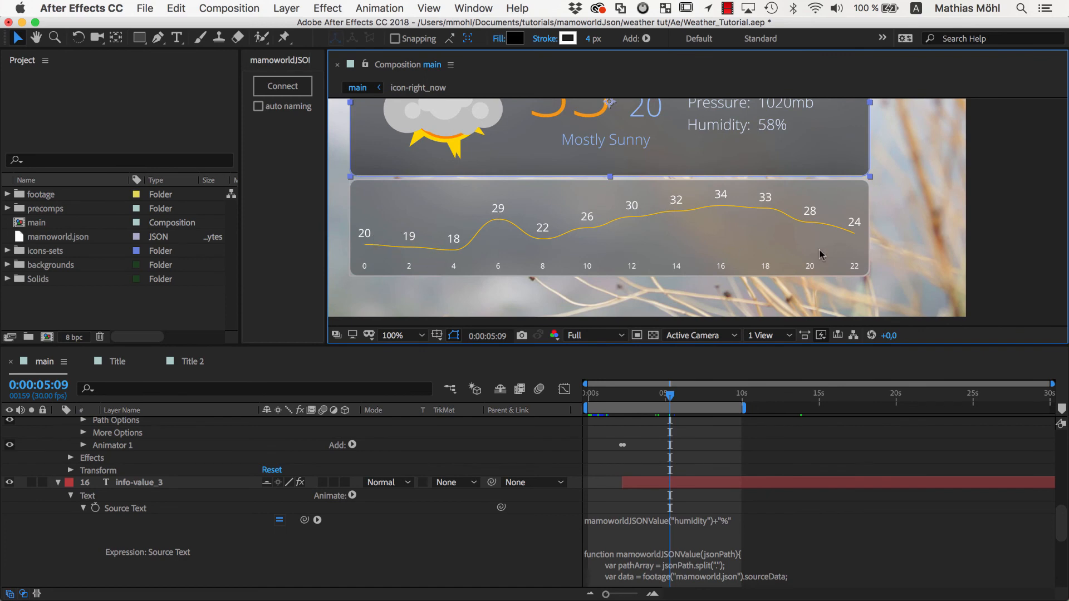
pyautogui.moveTo(821, 254)
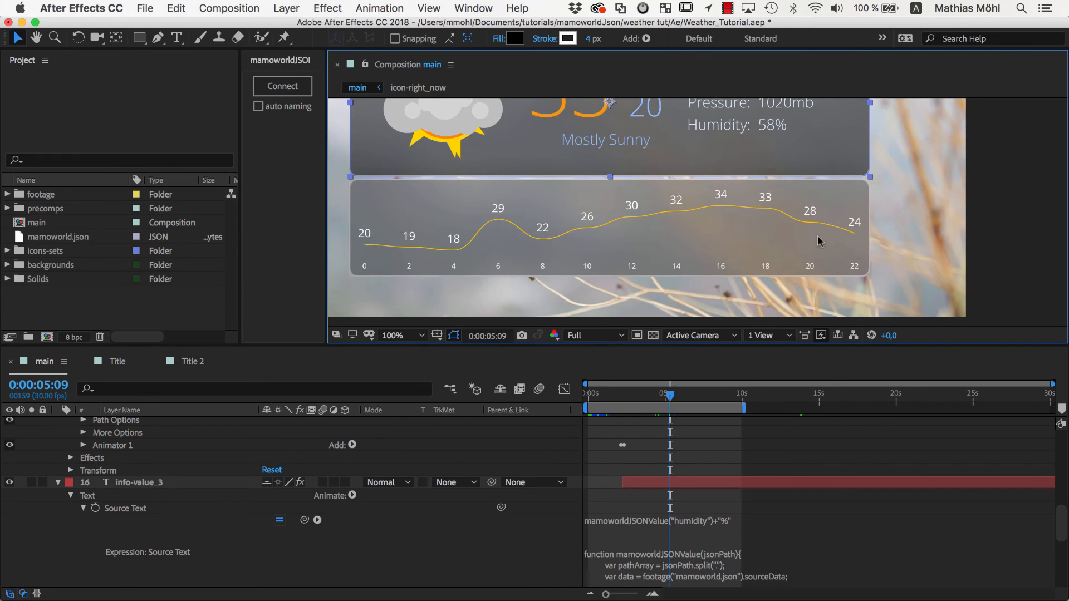
pyautogui.moveTo(839, 230)
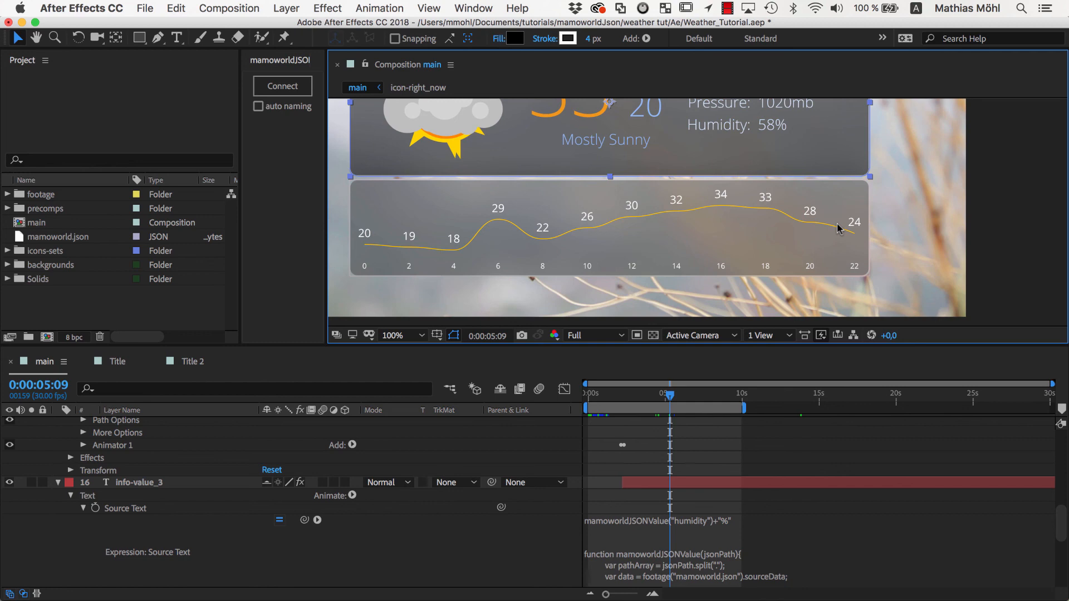